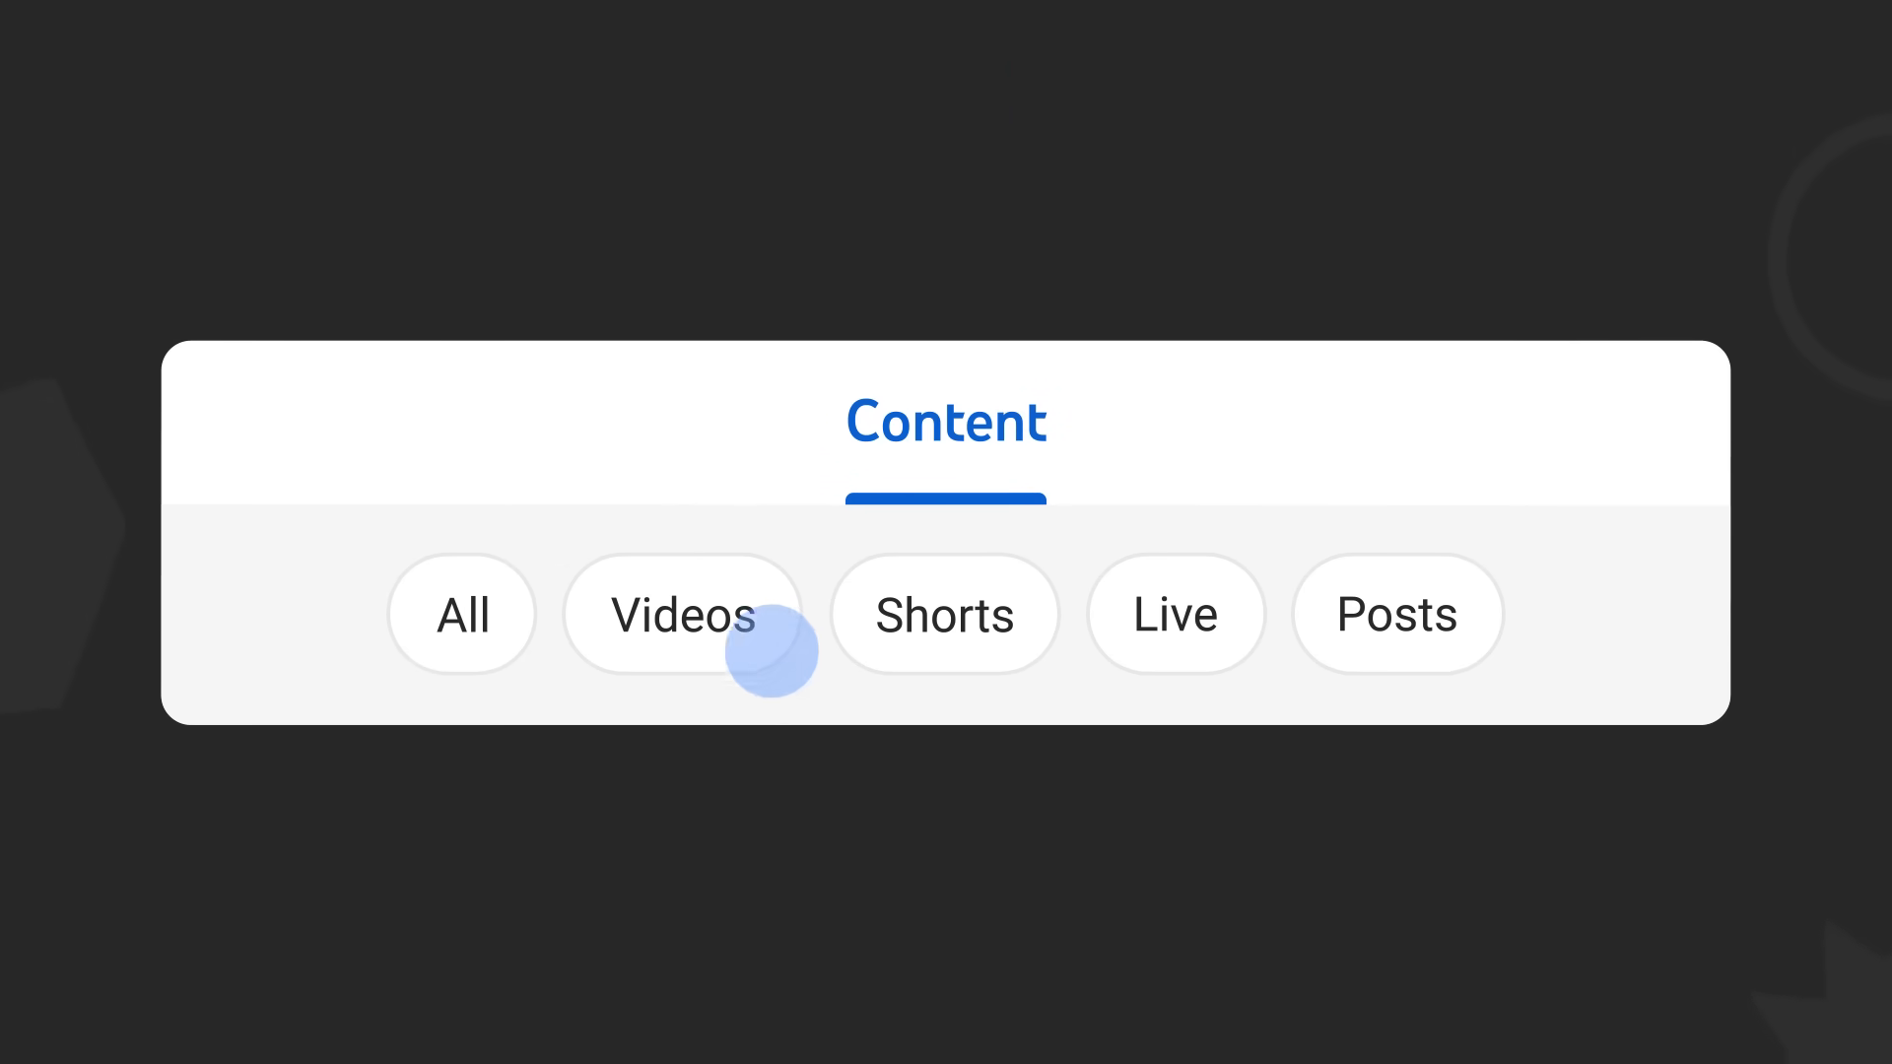
Filter the Content analytics to Videos, then Live, then back to All content
{"action": "left_click", "coordinate": [682, 613]}
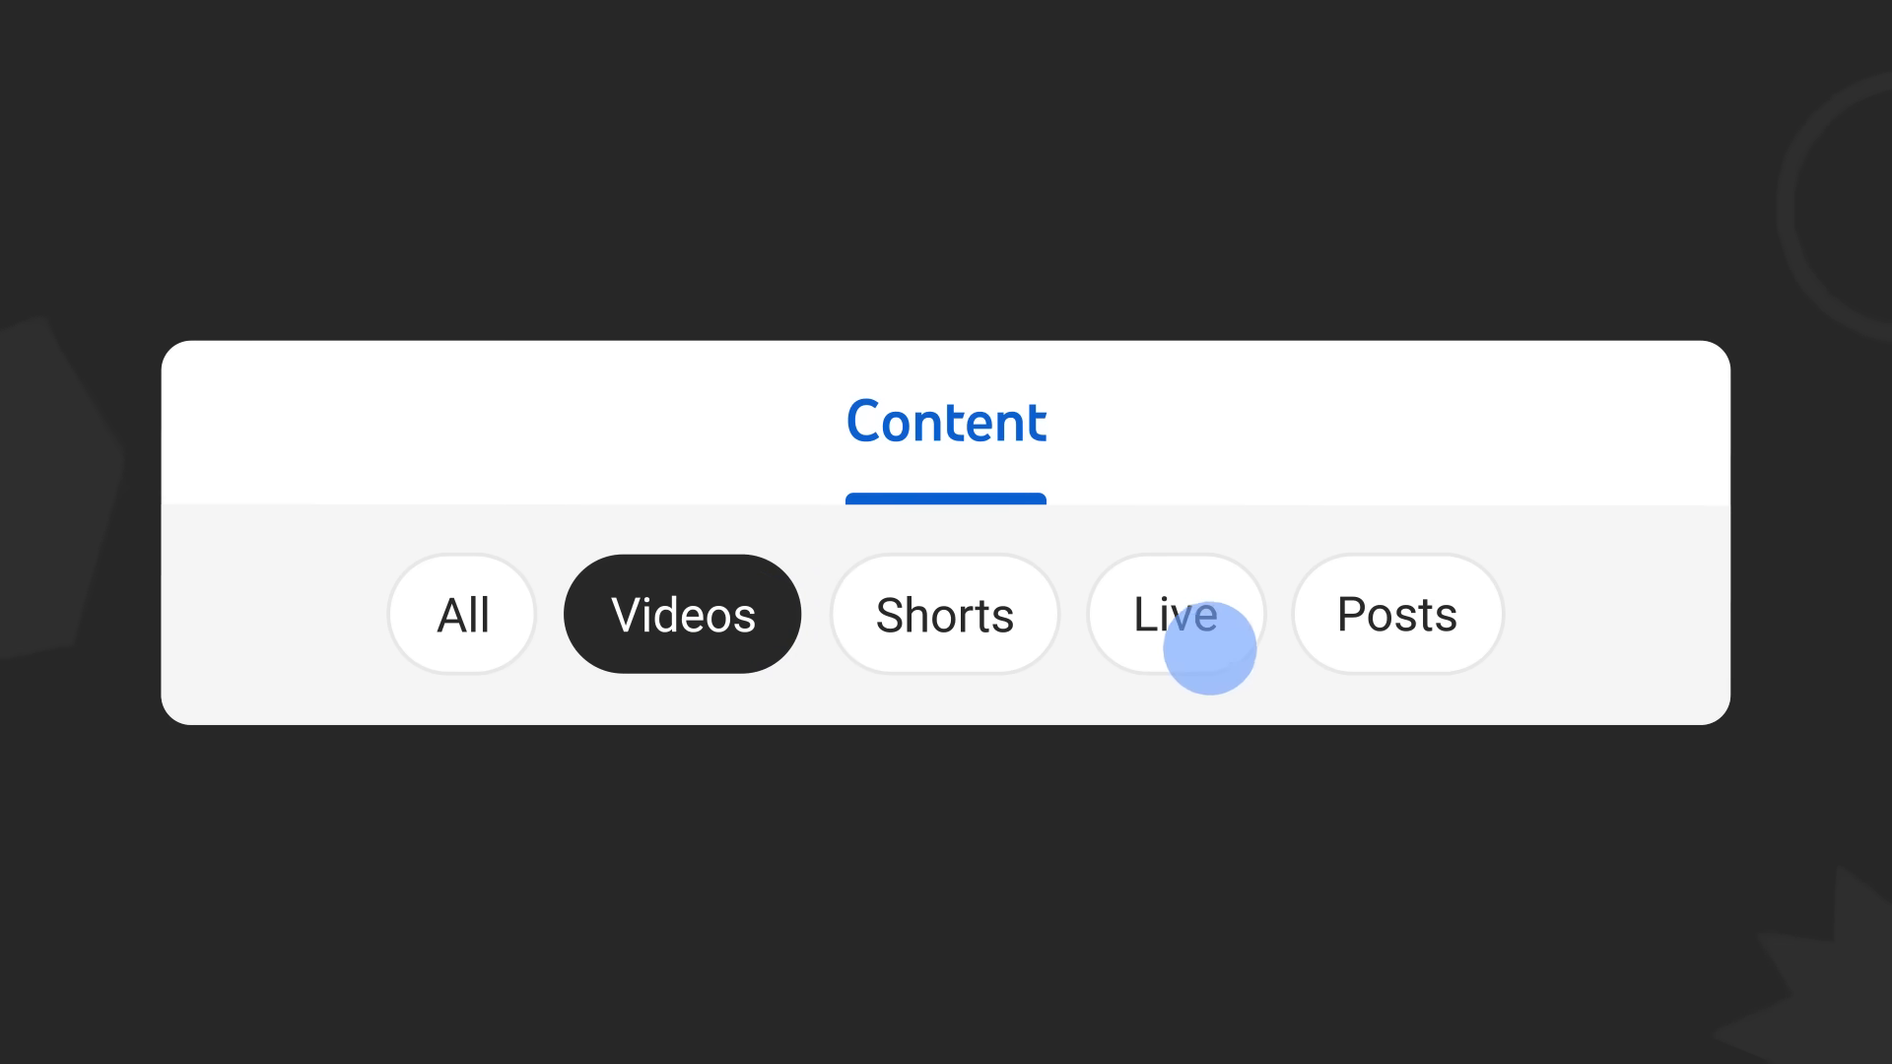
{"action": "left_click", "coordinate": [1174, 615]}
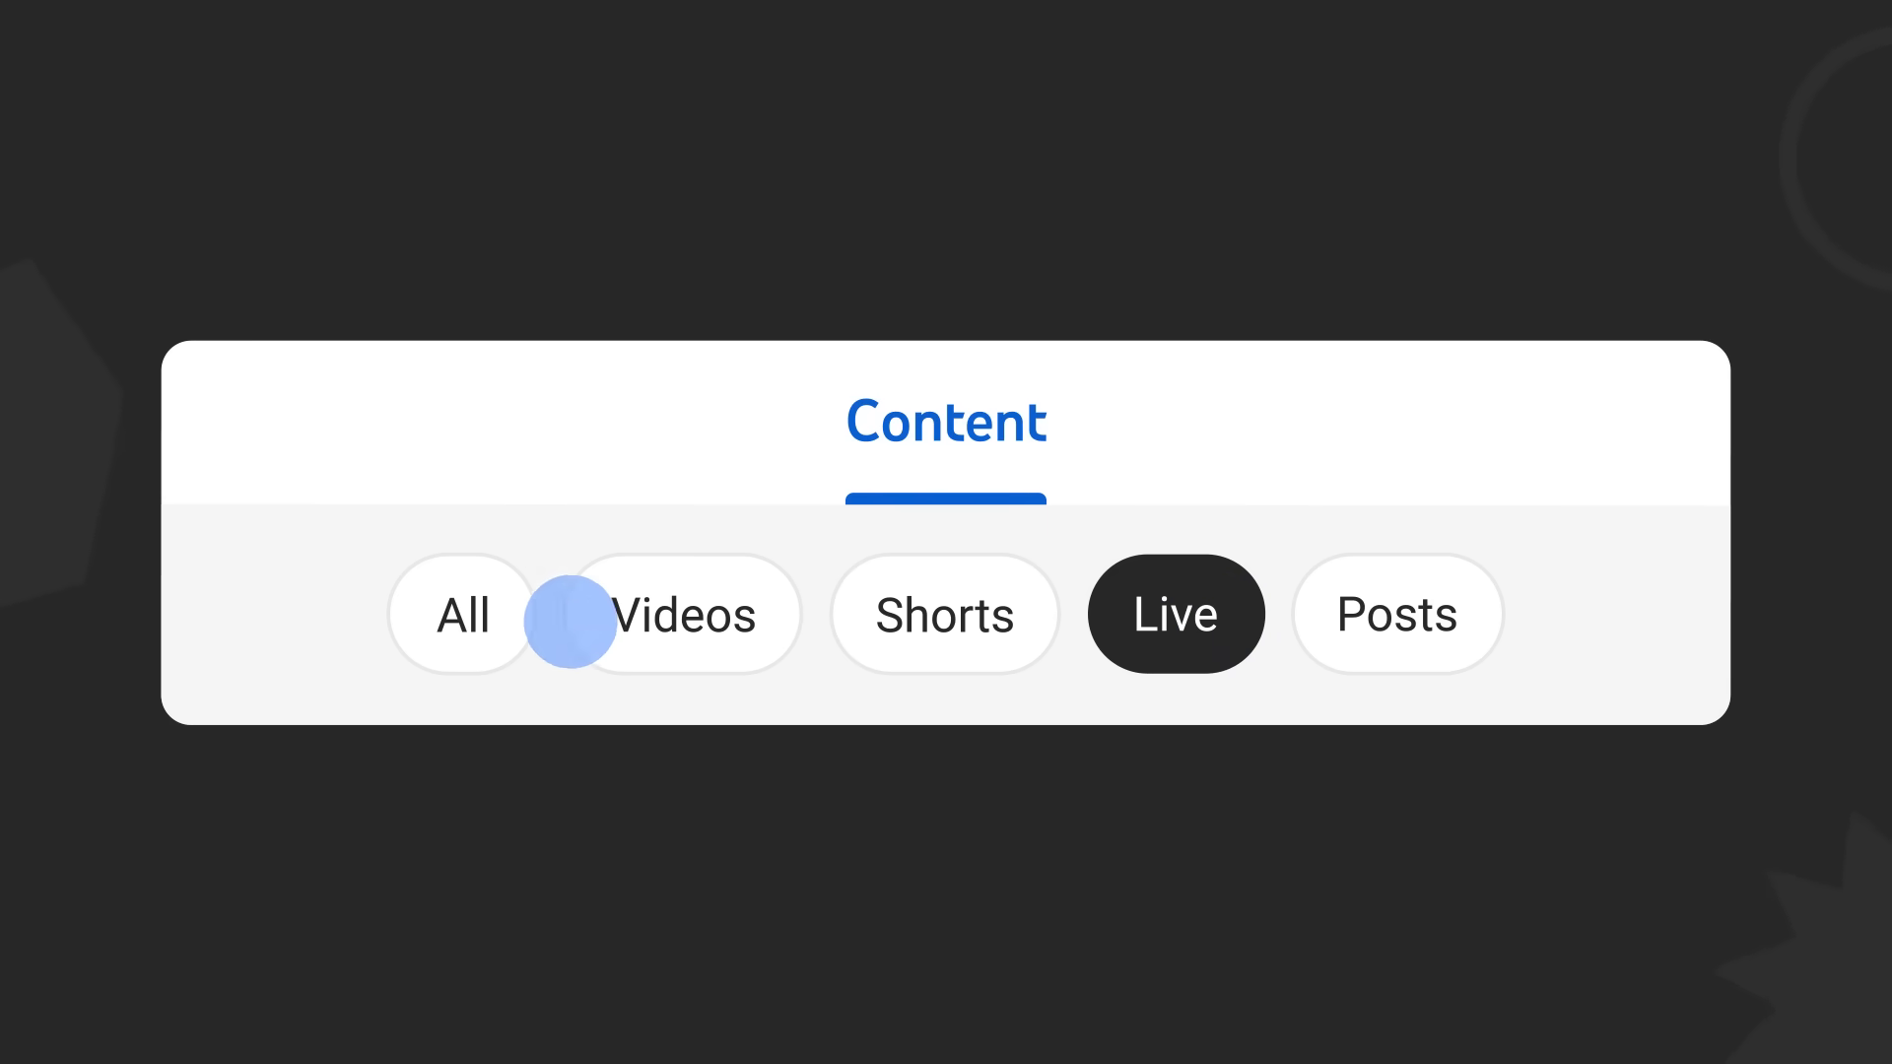
{"action": "left_click", "coordinate": [461, 613]}
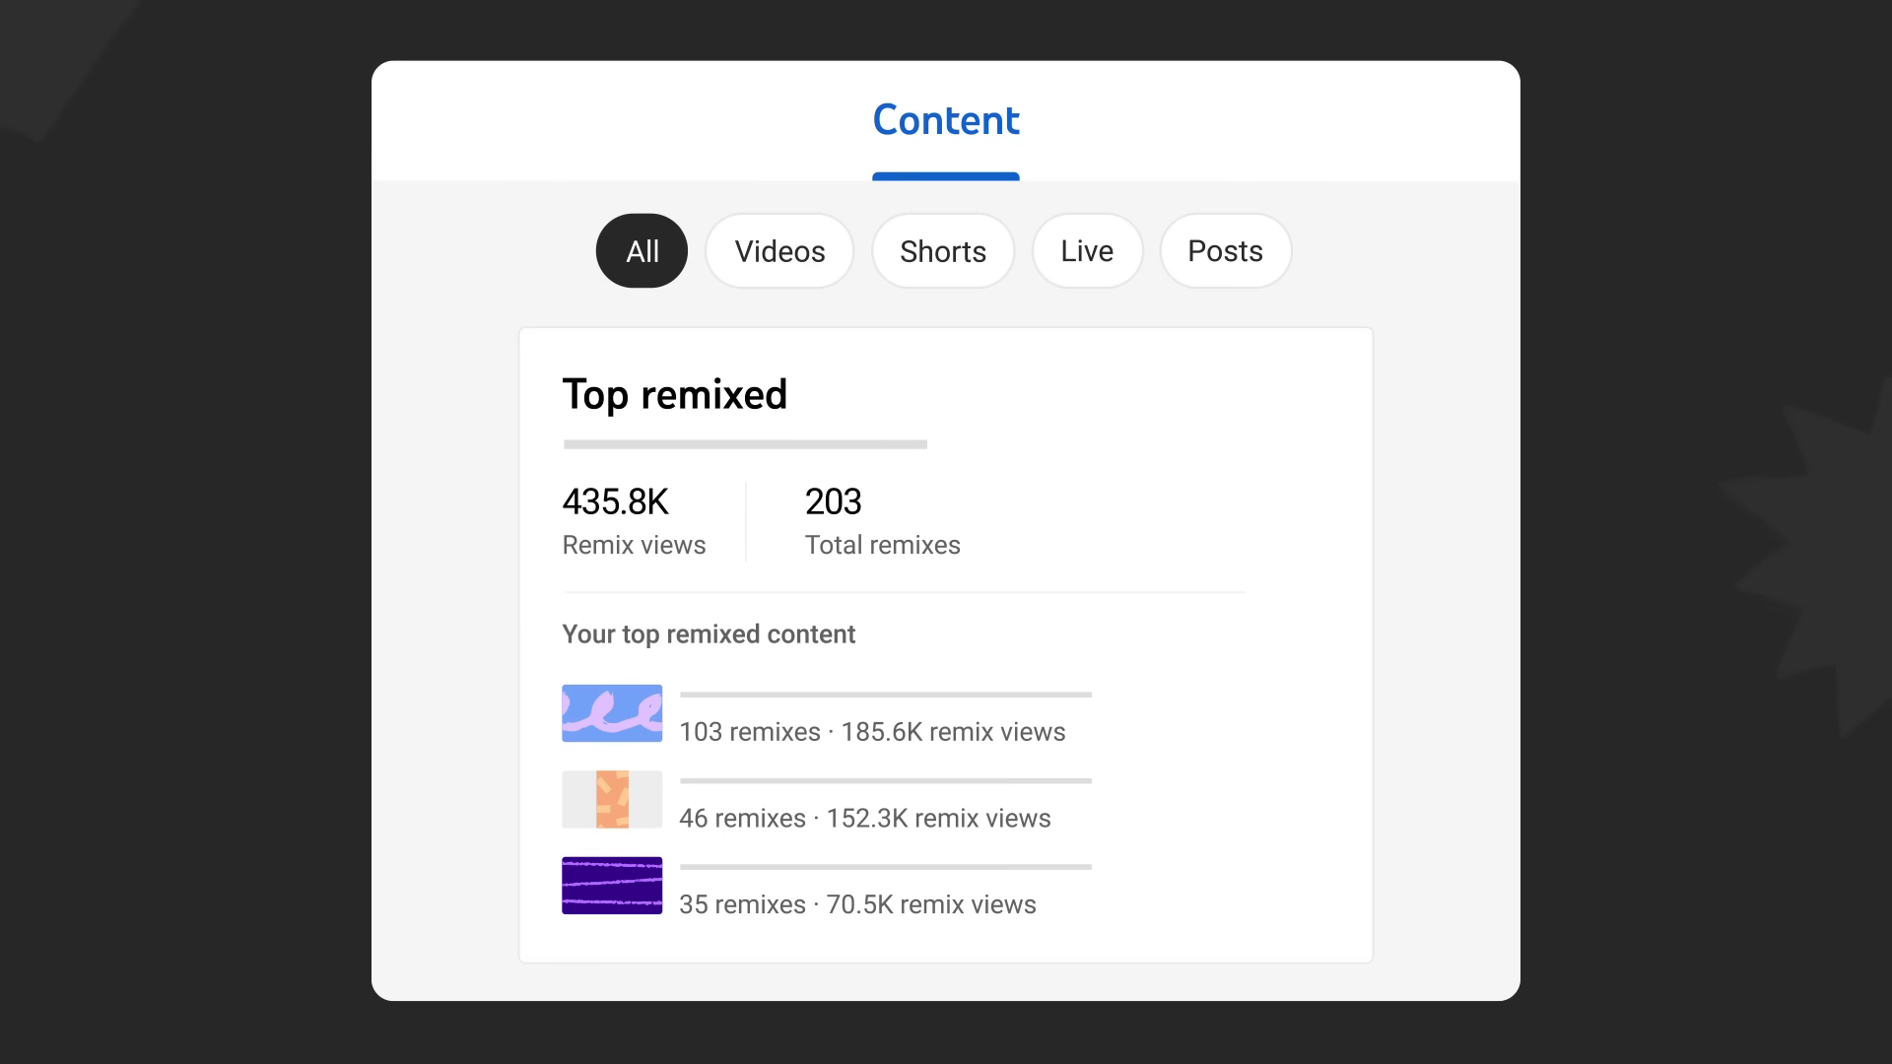
Narrow the Content analytics from All to Videos
{"action": "left_click", "coordinate": [780, 250]}
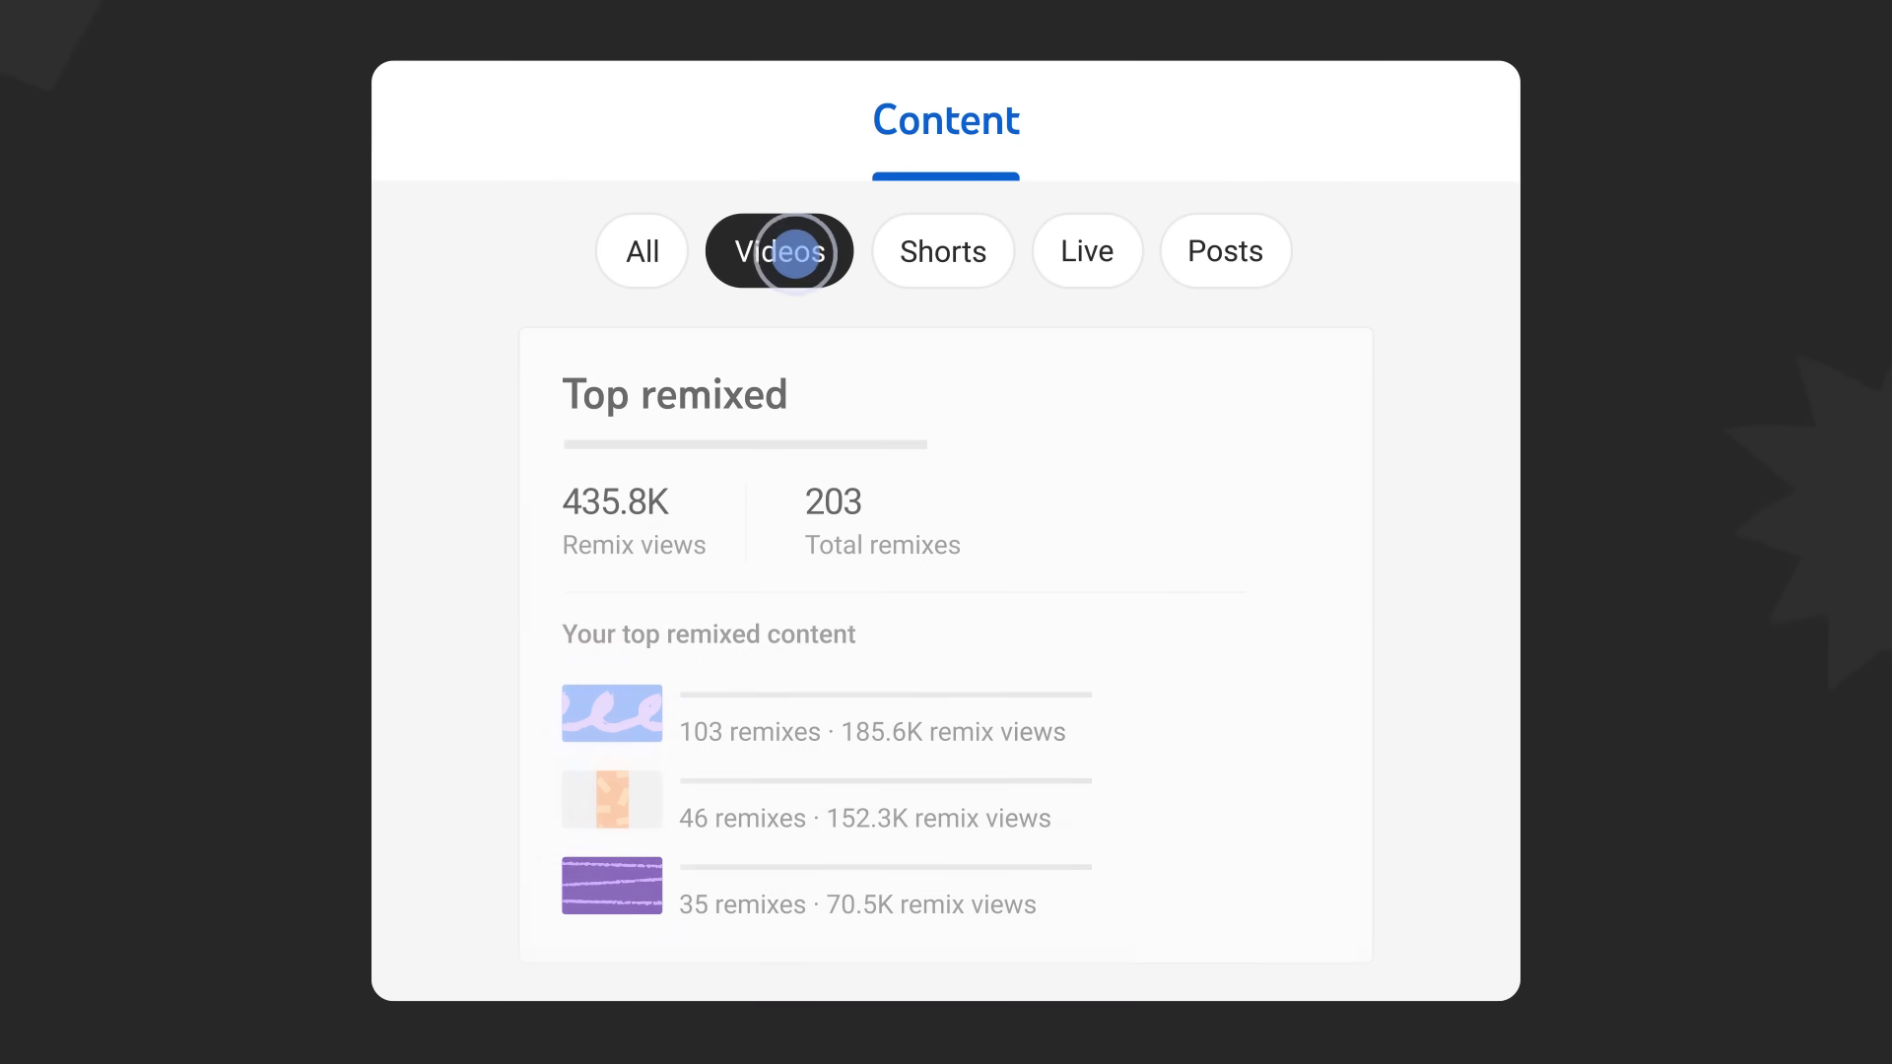
Review the Key moments for audience retention card for Videos, then switch to Shorts
{"action": "left_click", "coordinate": [780, 250]}
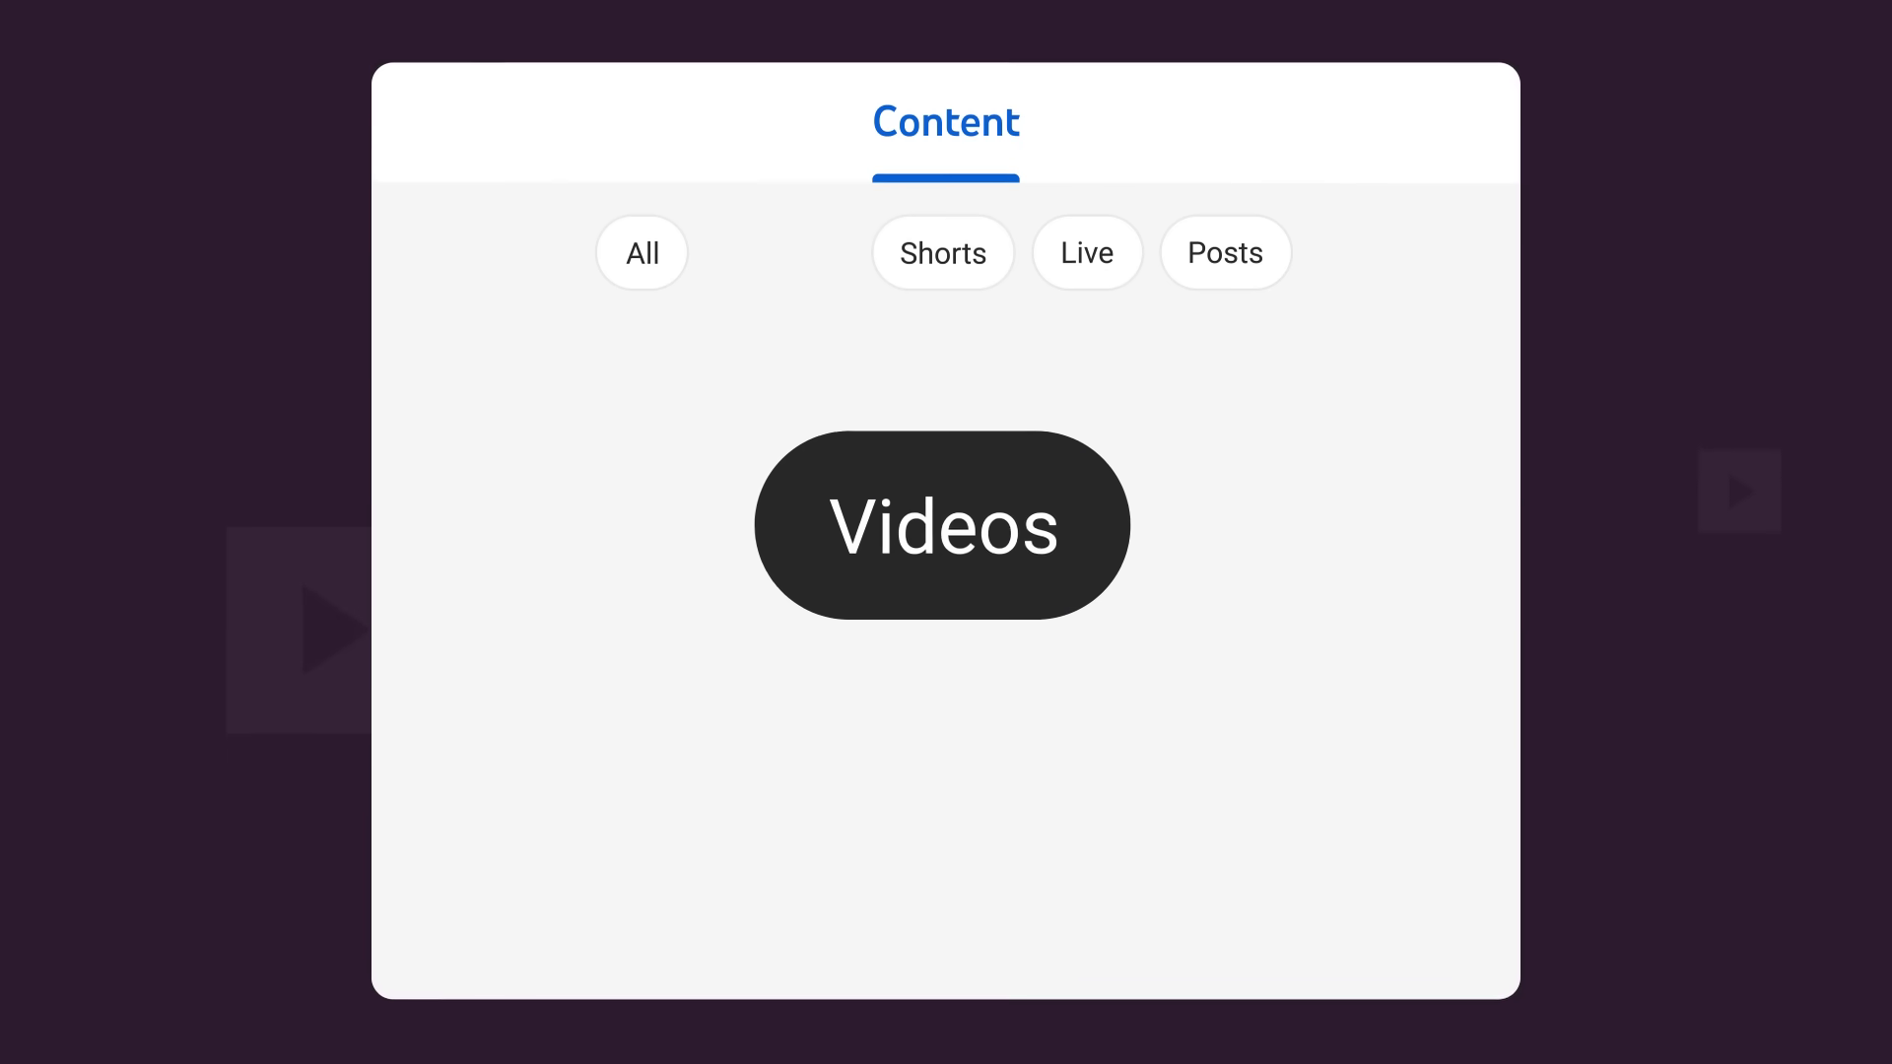
{"action": "left_click", "coordinate": [942, 524]}
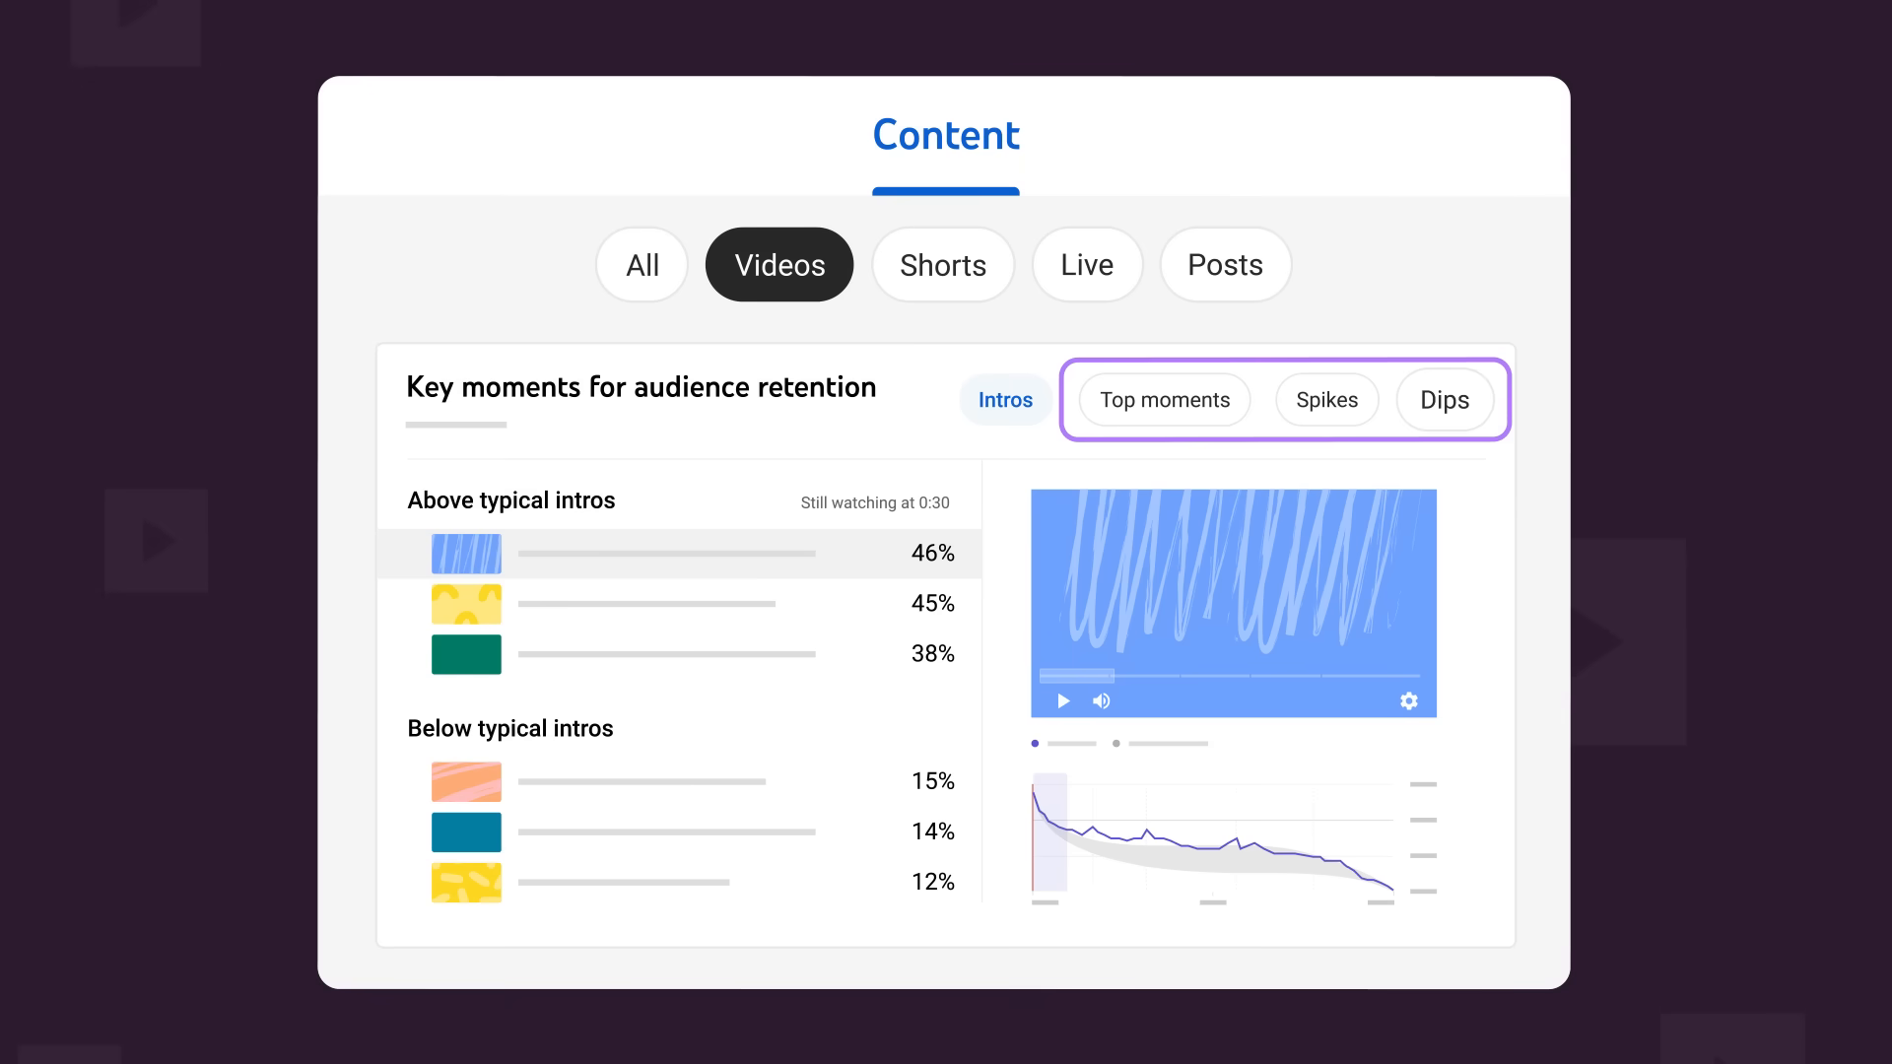
{"action": "left_click", "coordinate": [942, 262]}
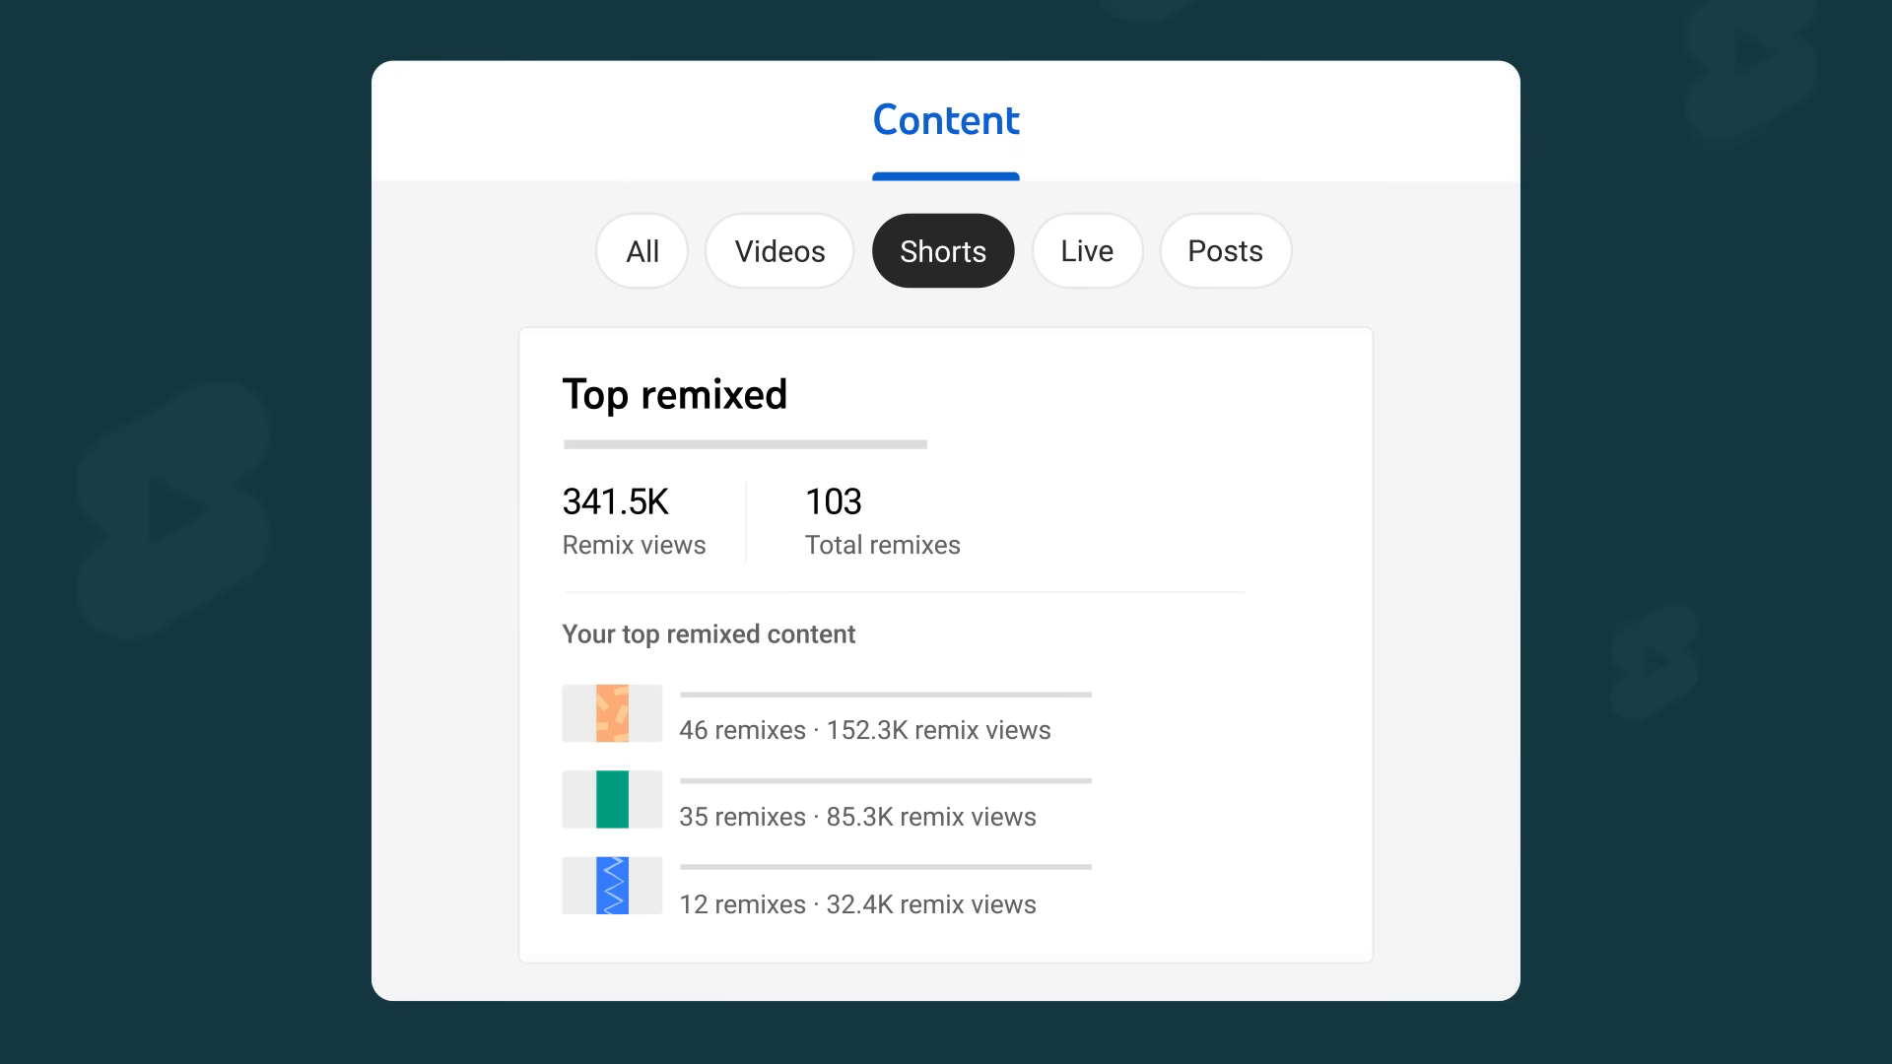
View Live content's External sites or apps traffic card
{"action": "left_click", "coordinate": [1083, 250]}
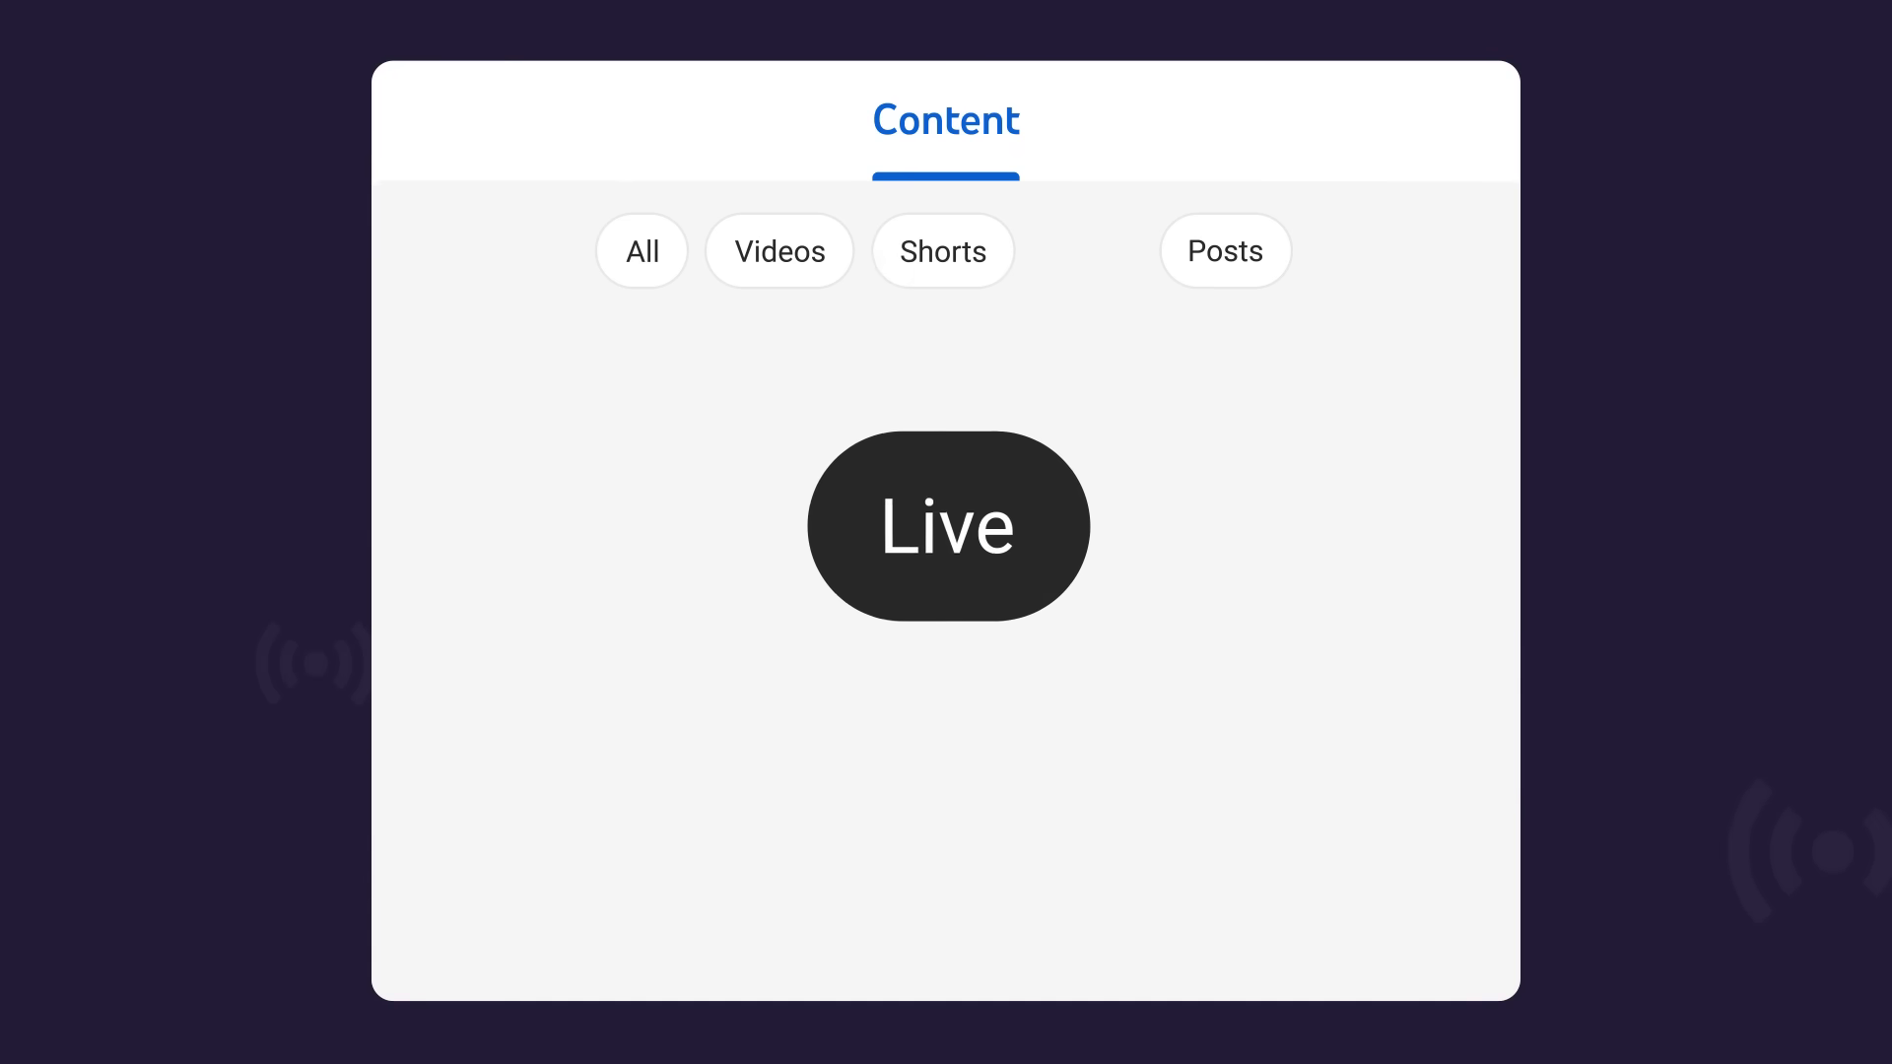
{"action": "left_click", "coordinate": [947, 526]}
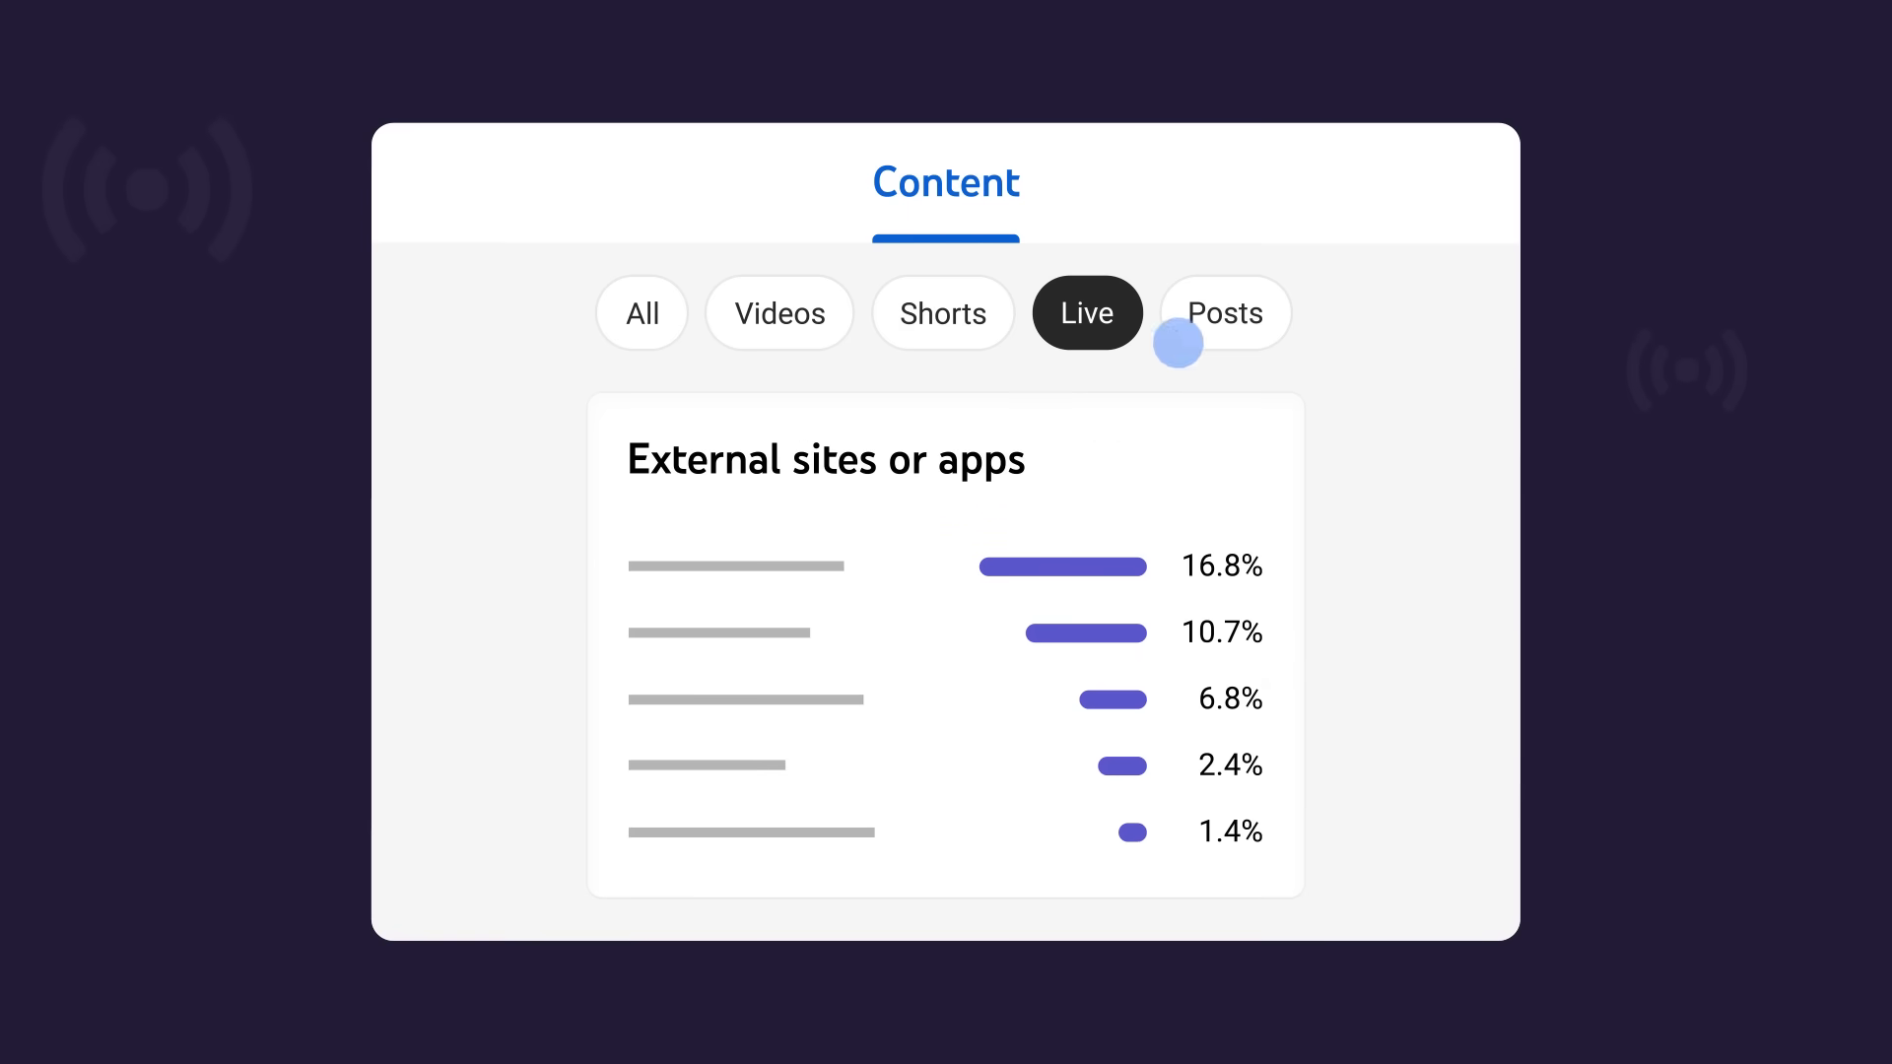
Switch to Posts and view the Post impressions card showing 64.5K
{"action": "left_click", "coordinate": [1221, 314]}
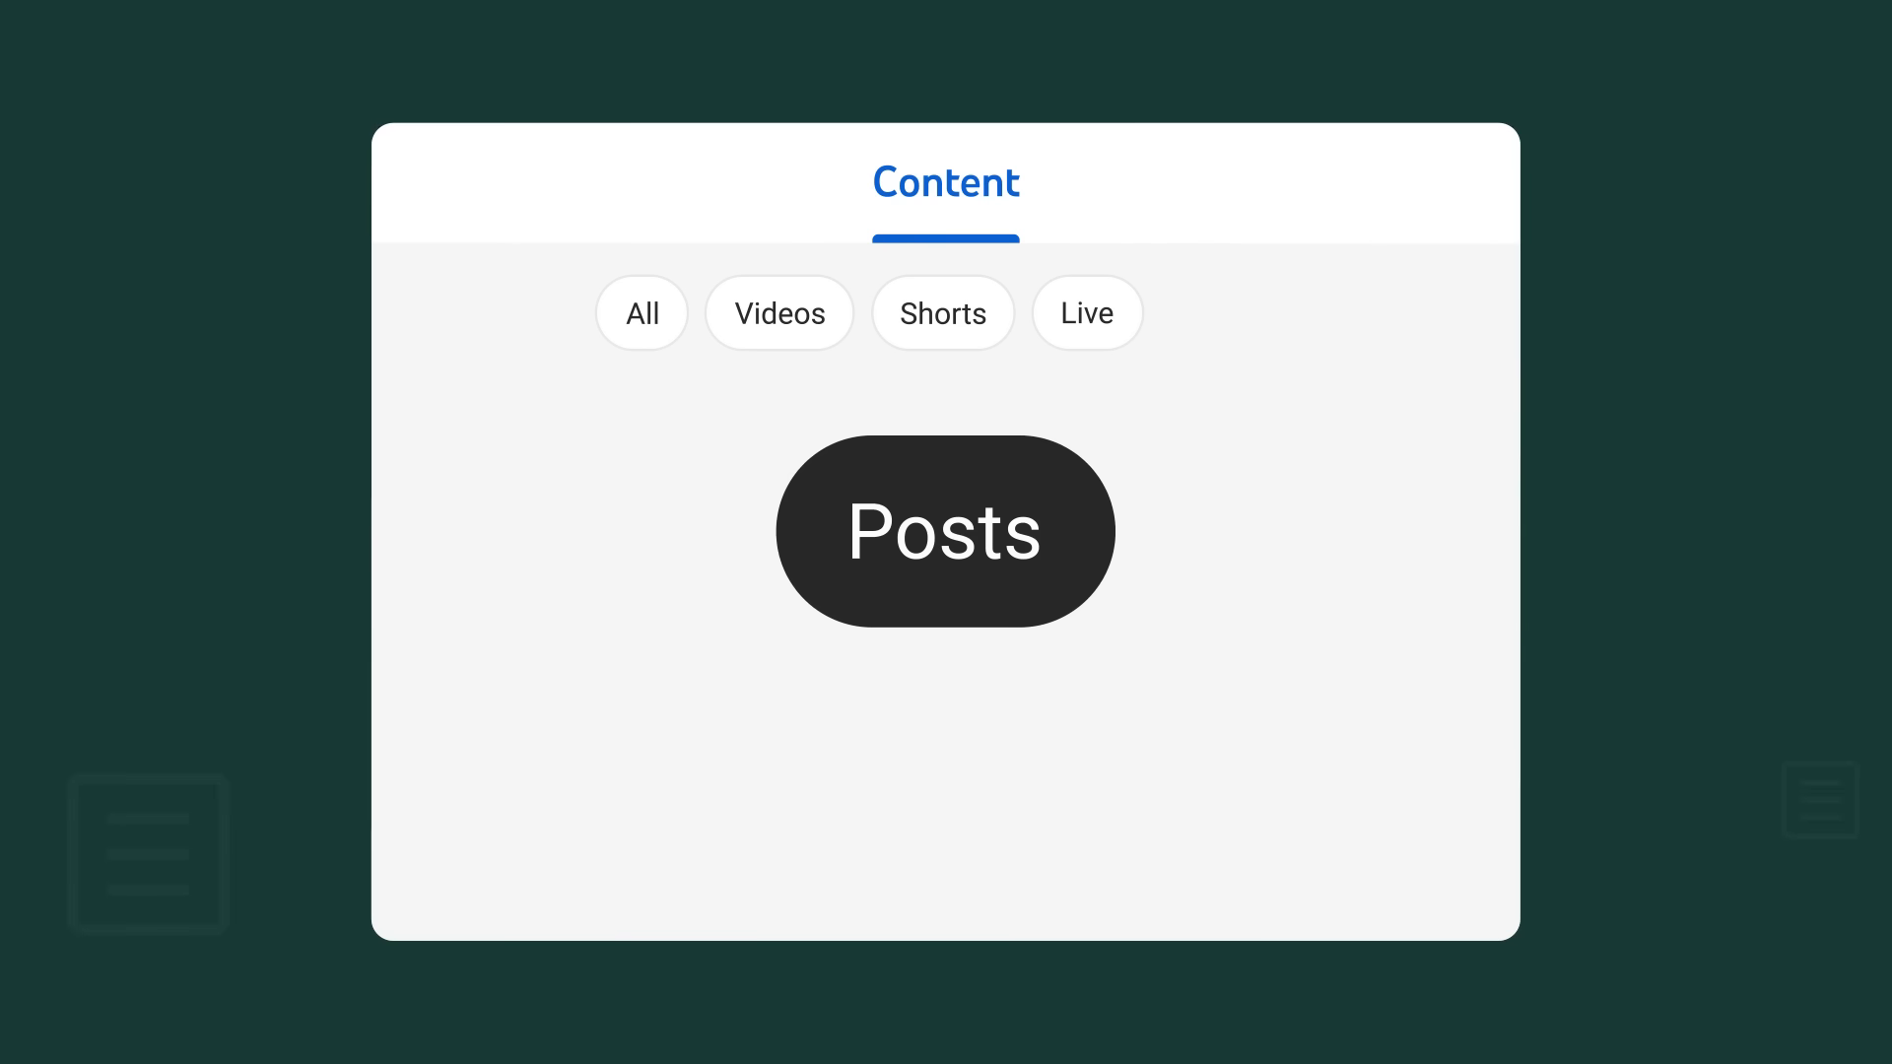
{"action": "left_click", "coordinate": [946, 531]}
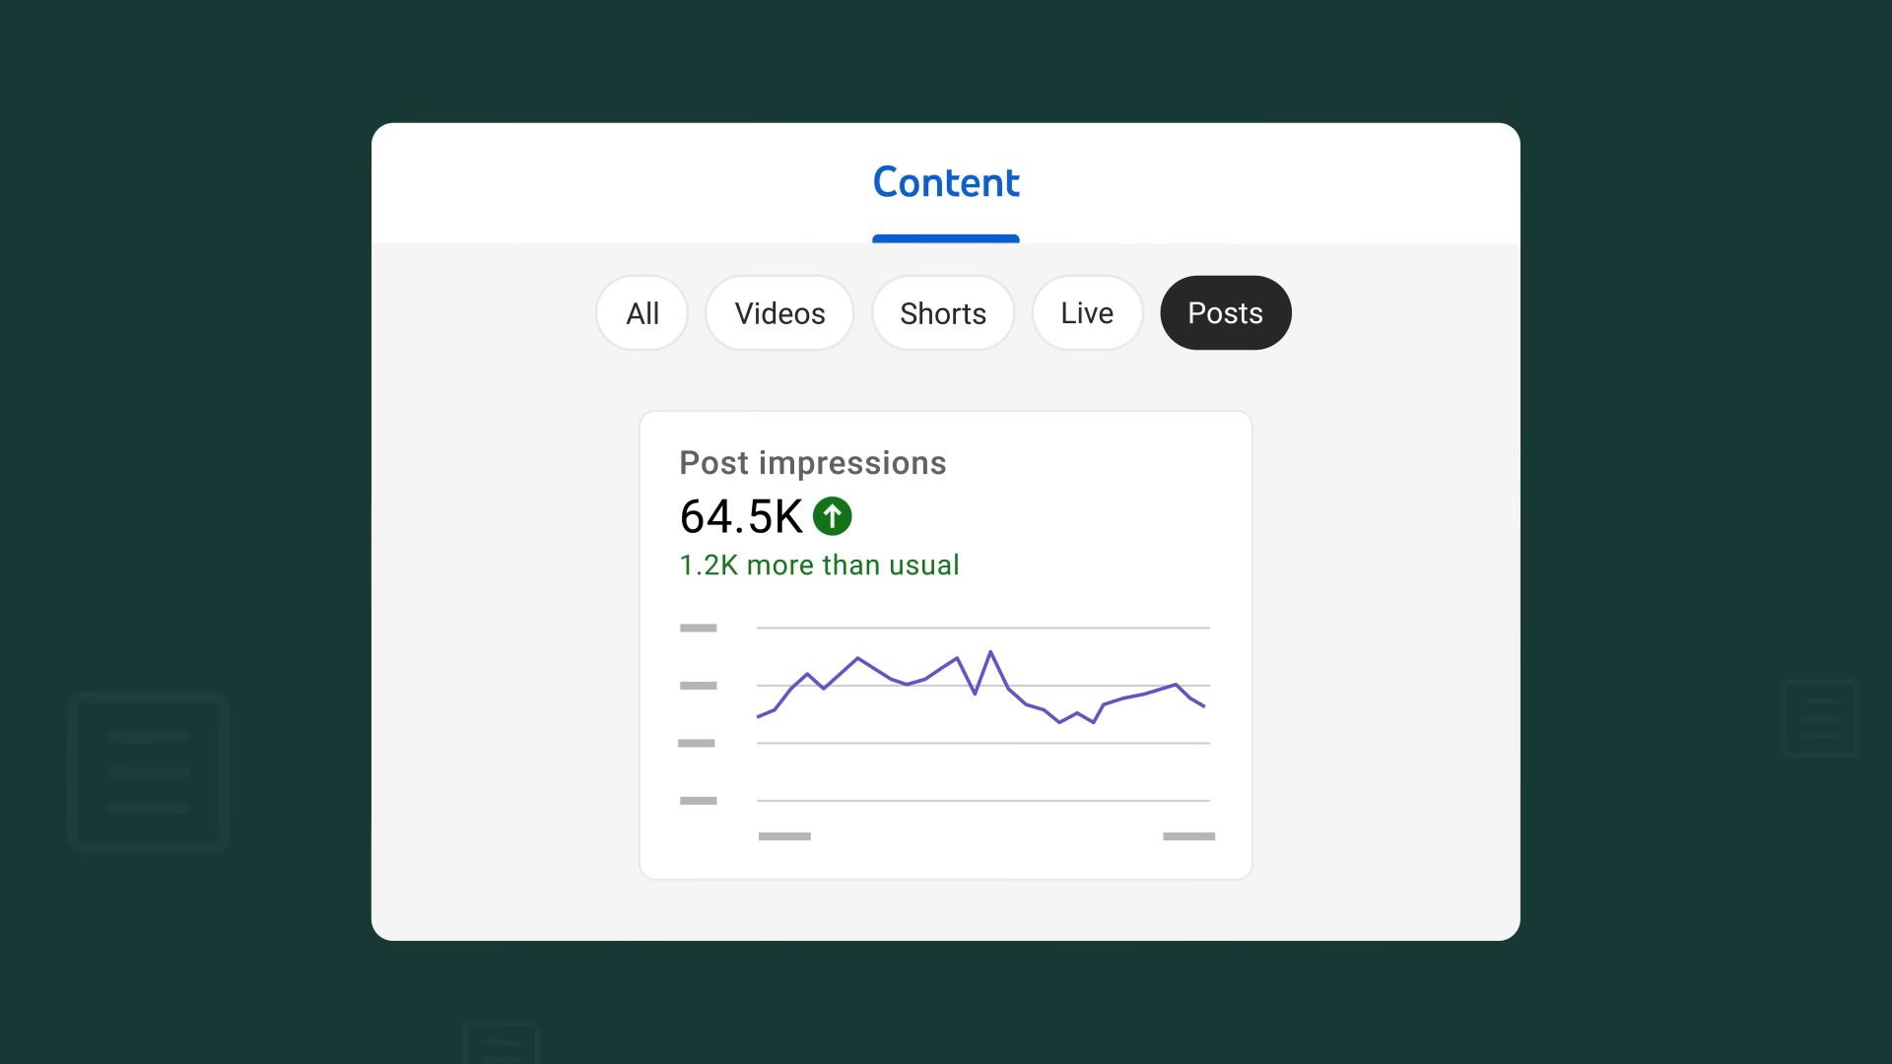